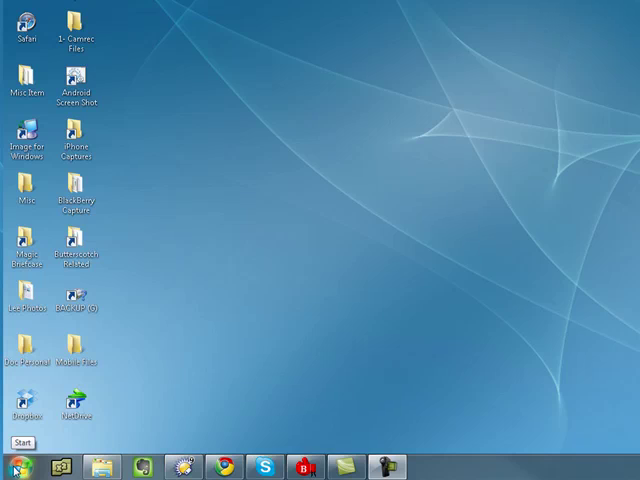
- Open the Start menu to reach the folder holding the 028-2010 text files
click(20, 442)
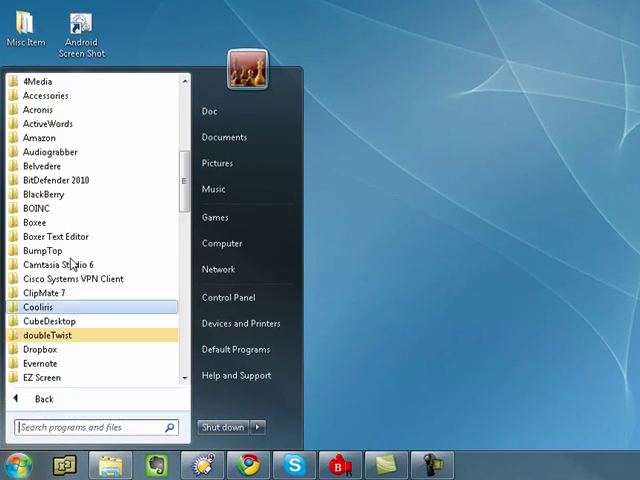
mouse_move(58, 95)
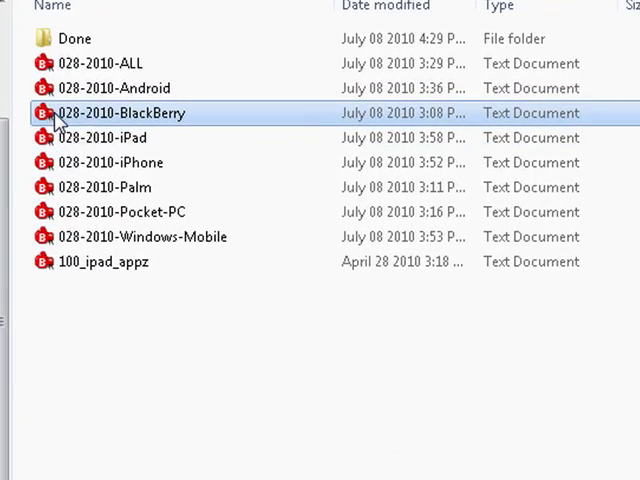
right_click(120, 112)
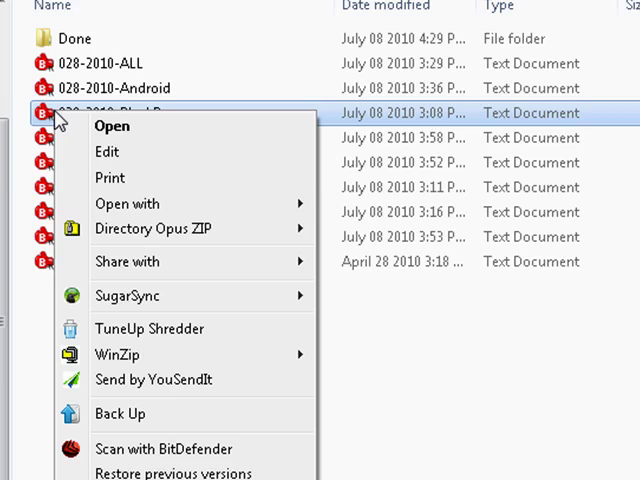
mouse_move(128, 261)
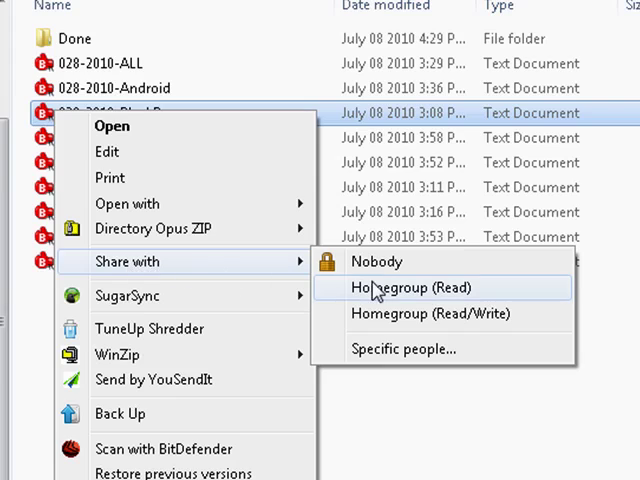
mouse_move(377, 261)
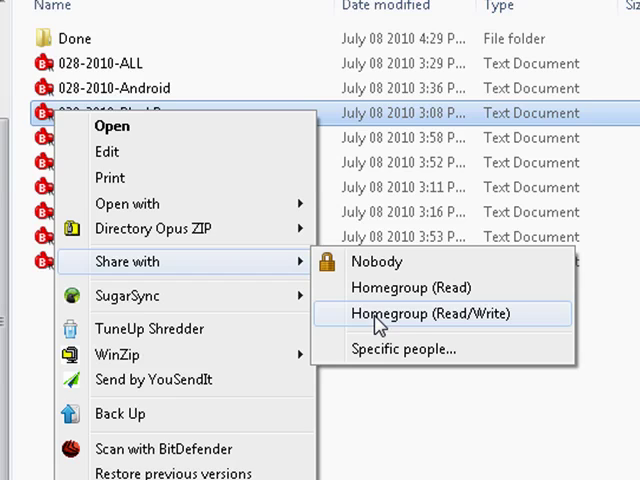
mouse_move(375, 360)
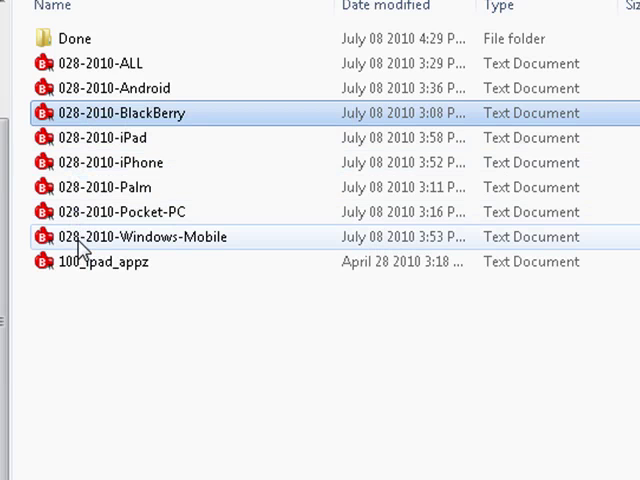
- Select the 028-2010 files from BlackBerry through Windows-Mobile to show their sharing options
click(140, 237)
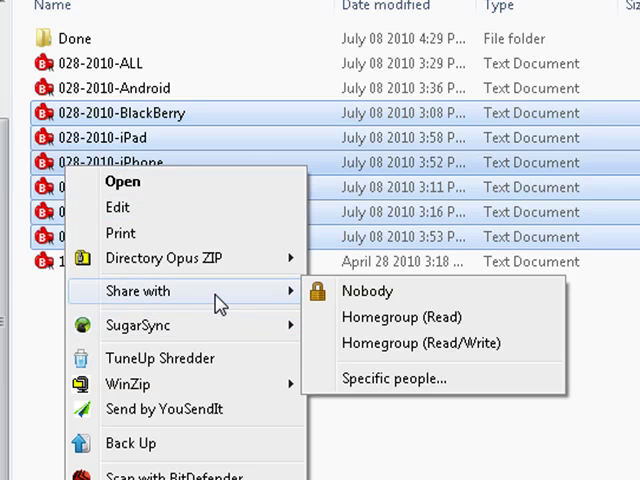
mouse_move(585, 200)
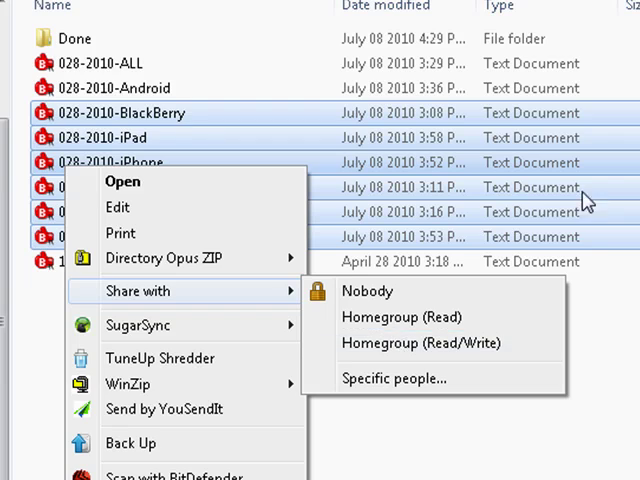